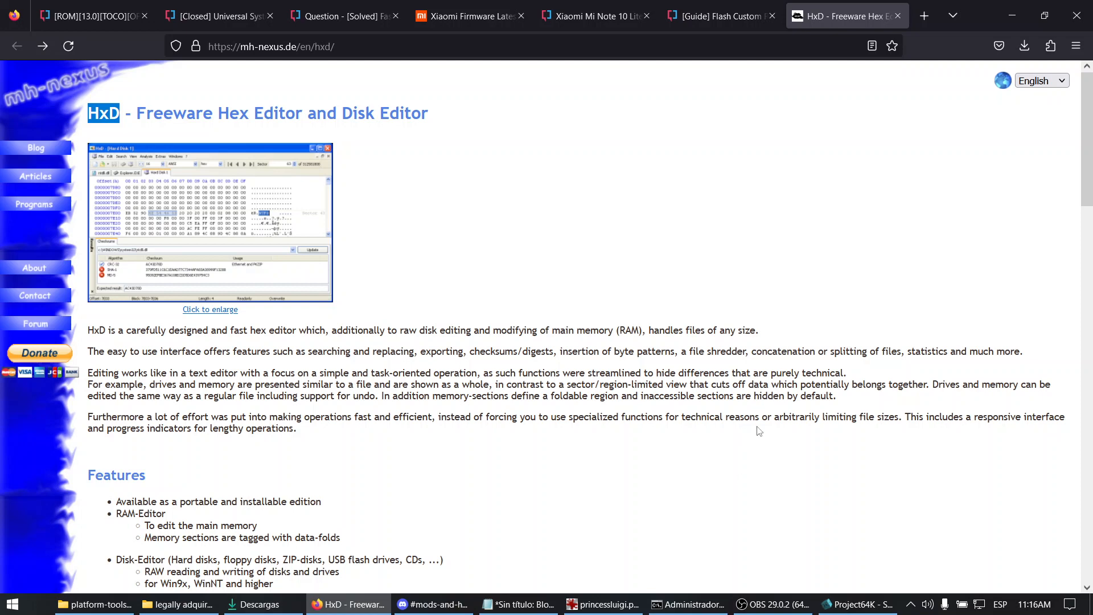
mouse_move(758, 432)
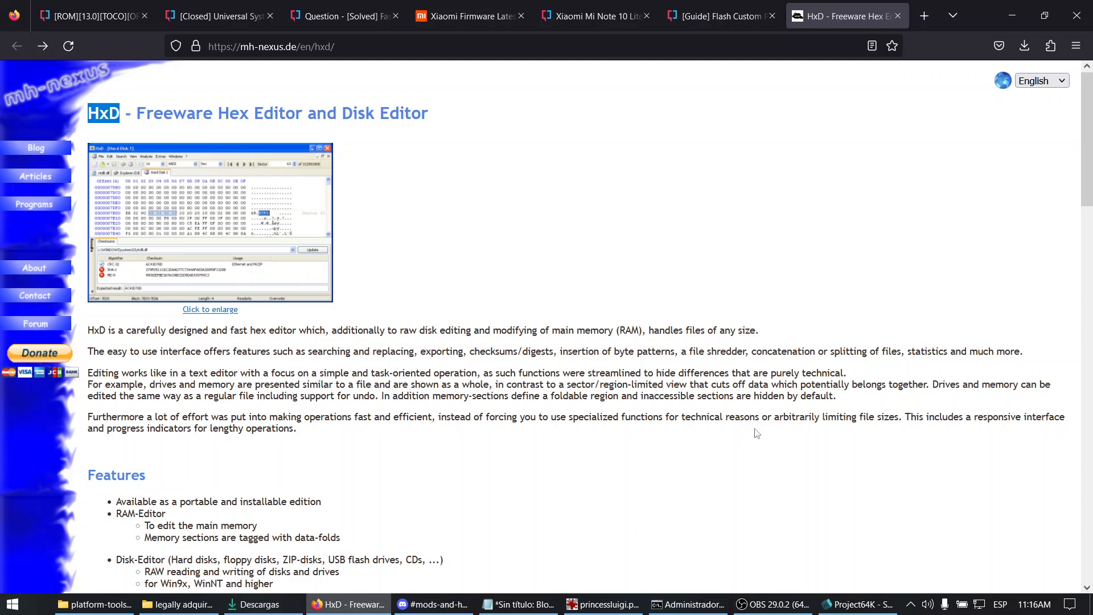
mouse_move(396, 230)
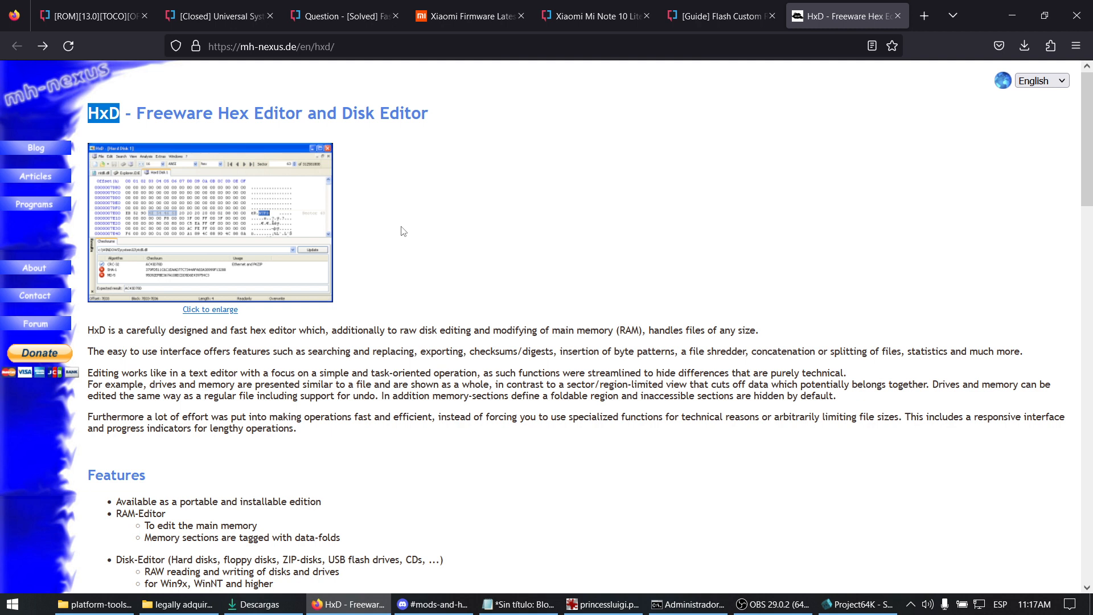
mouse_move(408, 165)
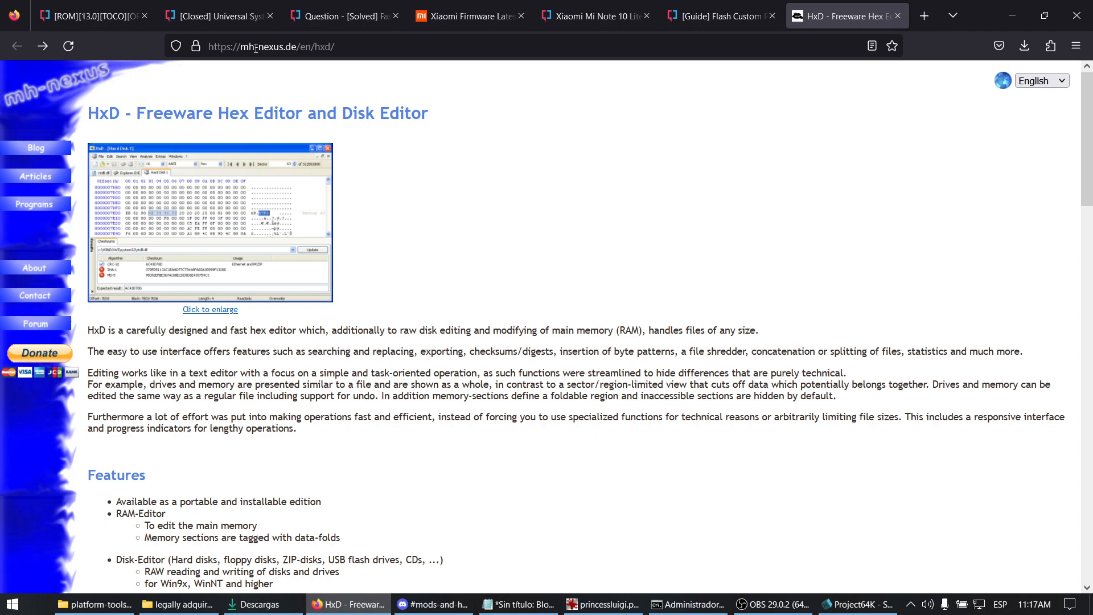
Browse the HxD homepage down to the version 2.5.0.0 Download page link
click(271, 46)
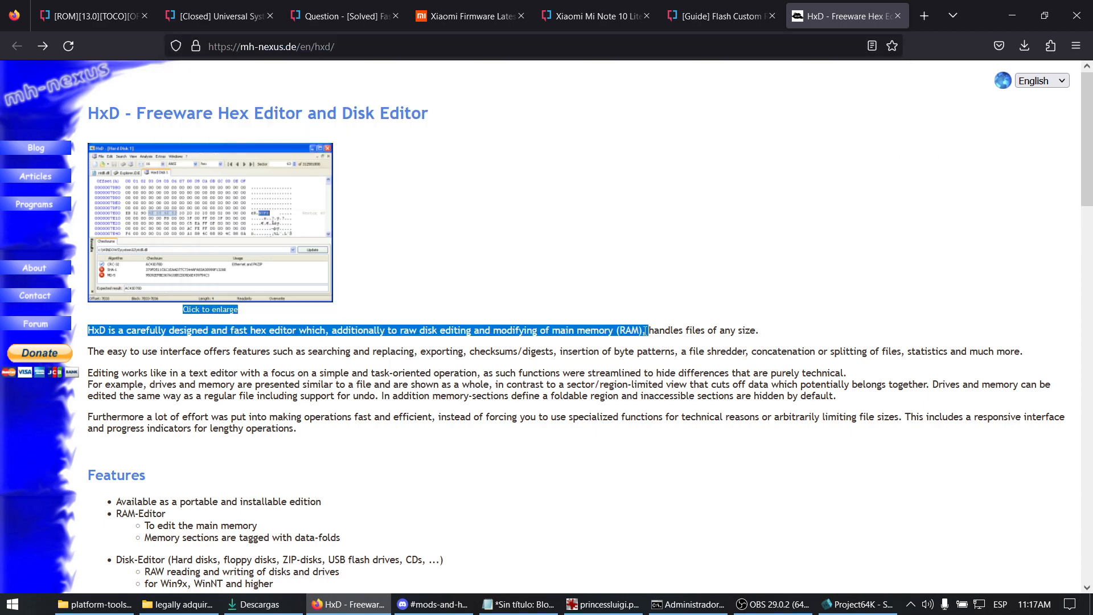
scroll(down, 3)
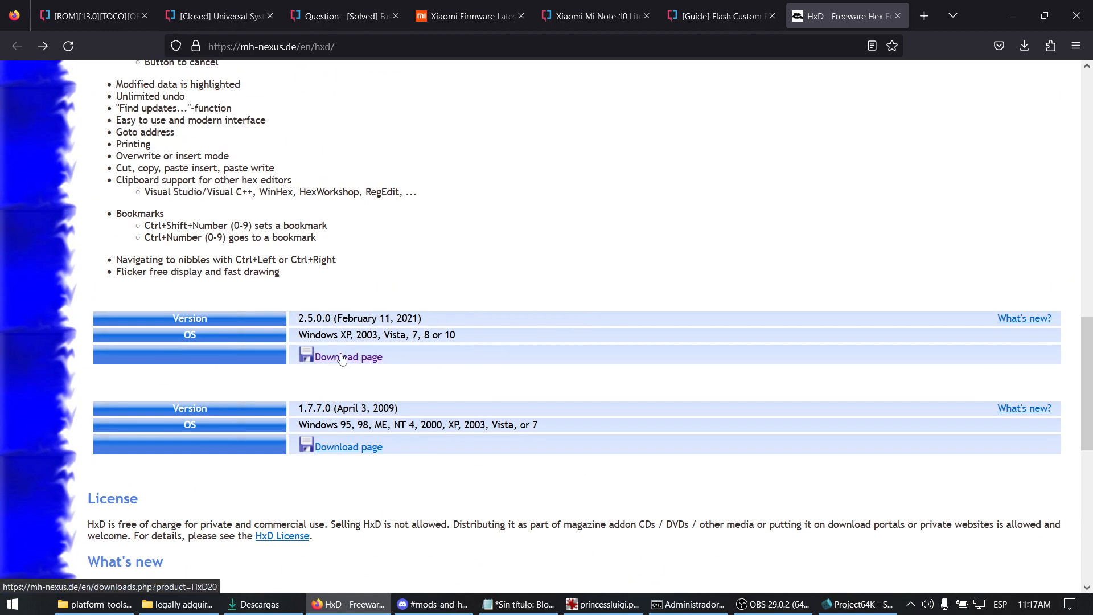
Download the Spanish installable HxD 2.5.0.0 HxDSetup.zip via HTTPS
click(349, 356)
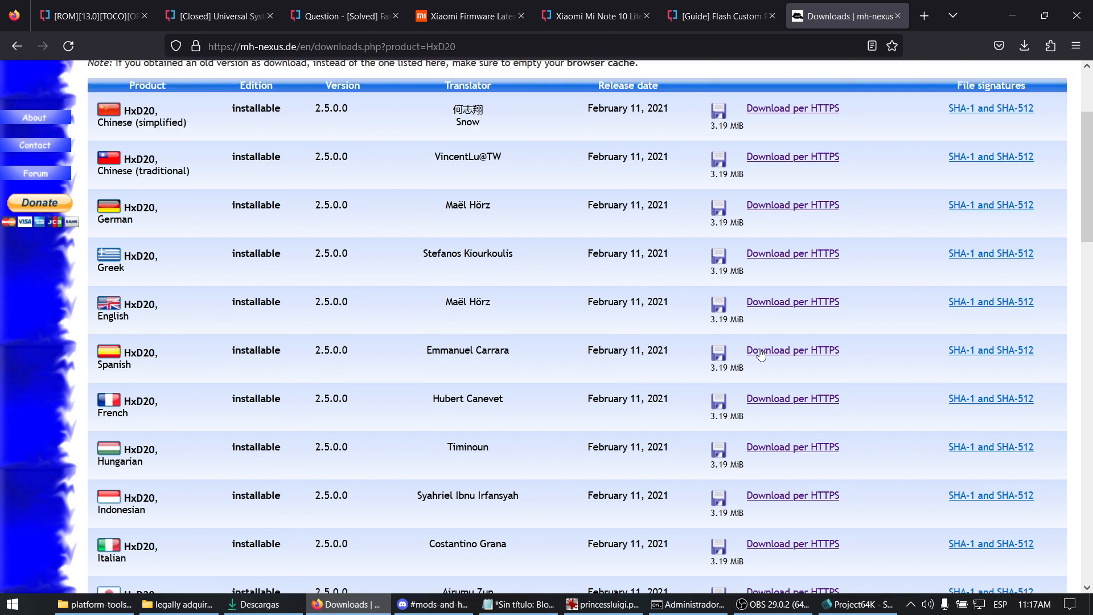
click(793, 350)
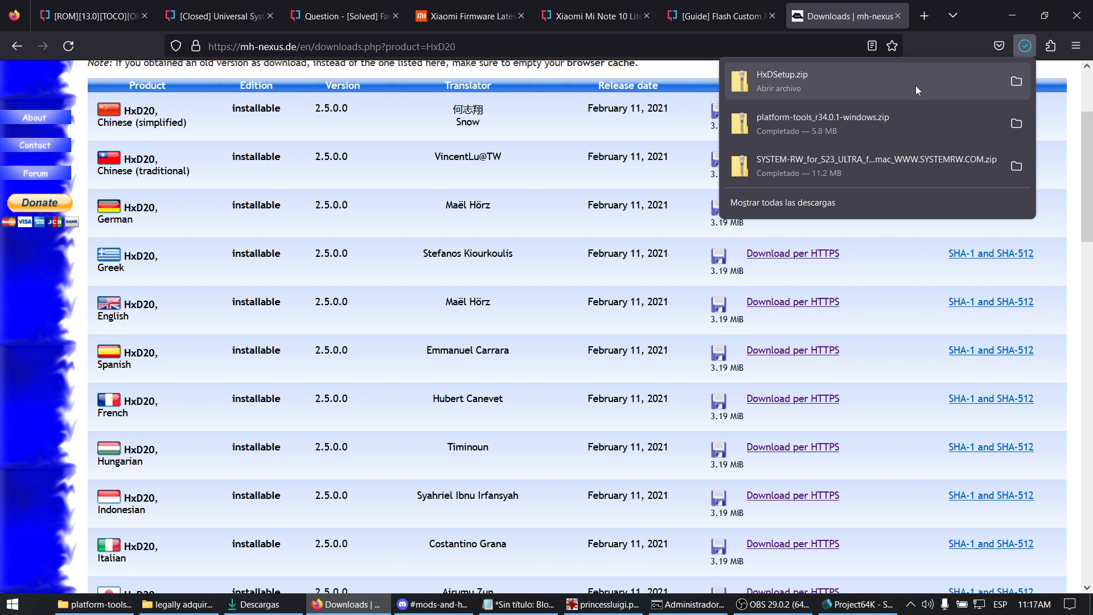
Run HxDSetup.exe from the zip in Español, accept the license, keep C:\Program Files\HxD, untick 'Ver readme.txt'
click(779, 80)
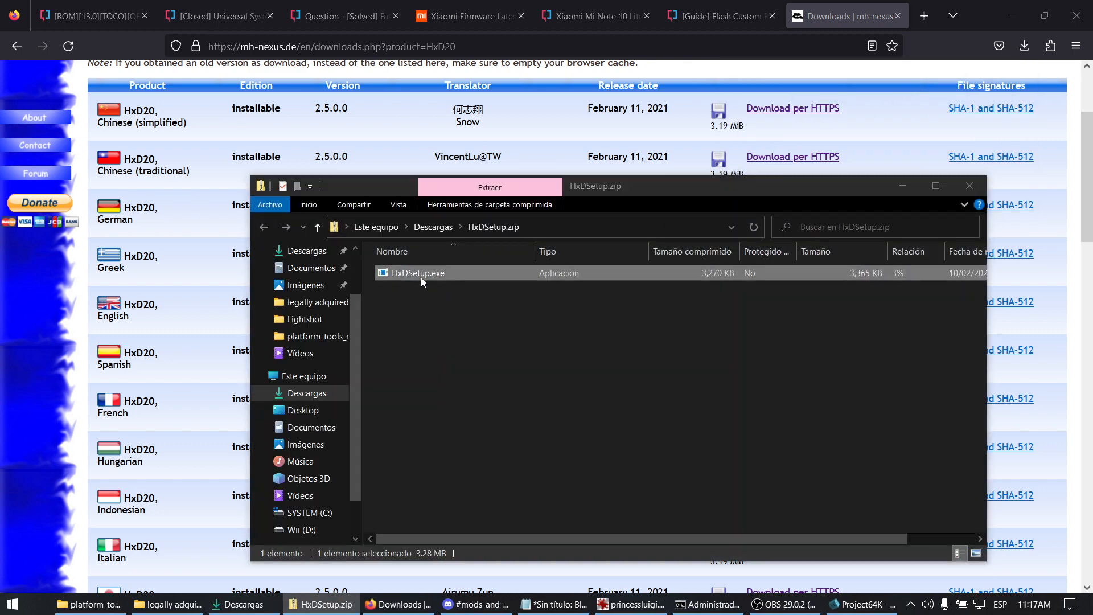
double_click(418, 273)
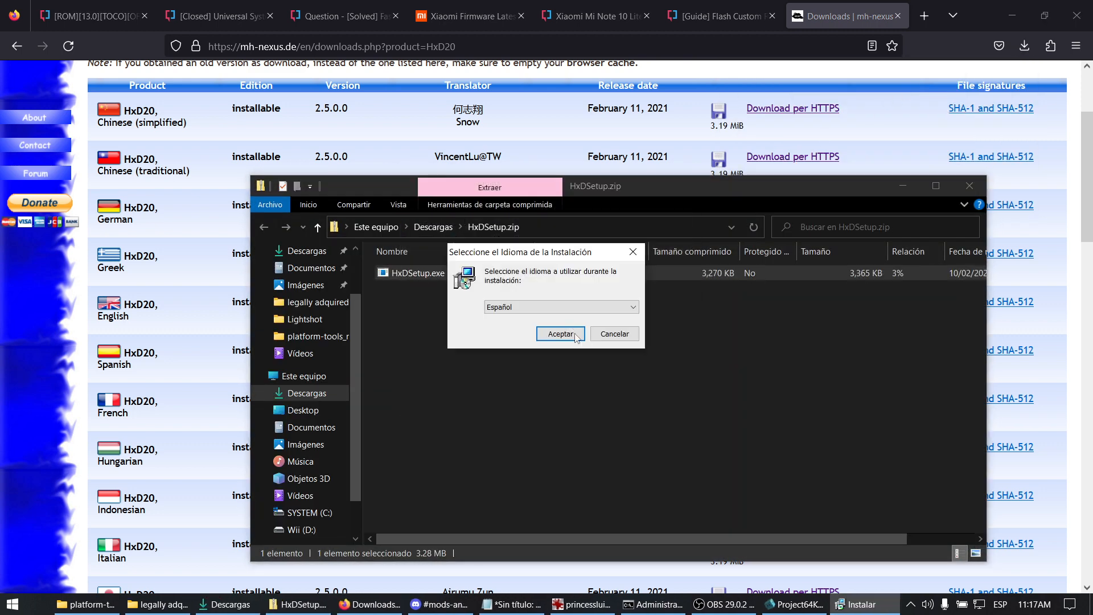
click(560, 334)
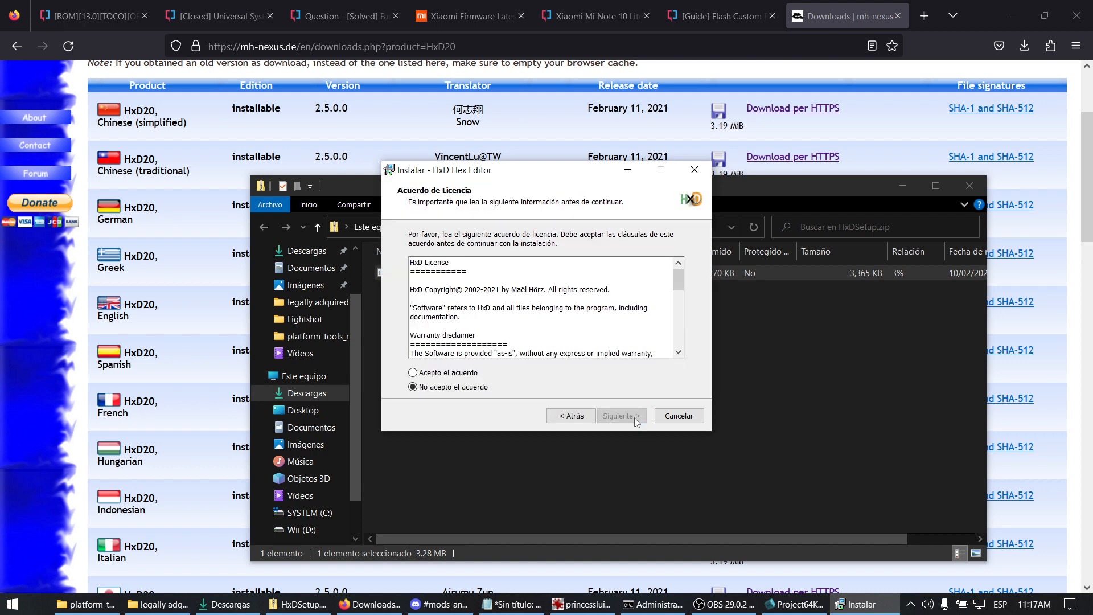
click(622, 416)
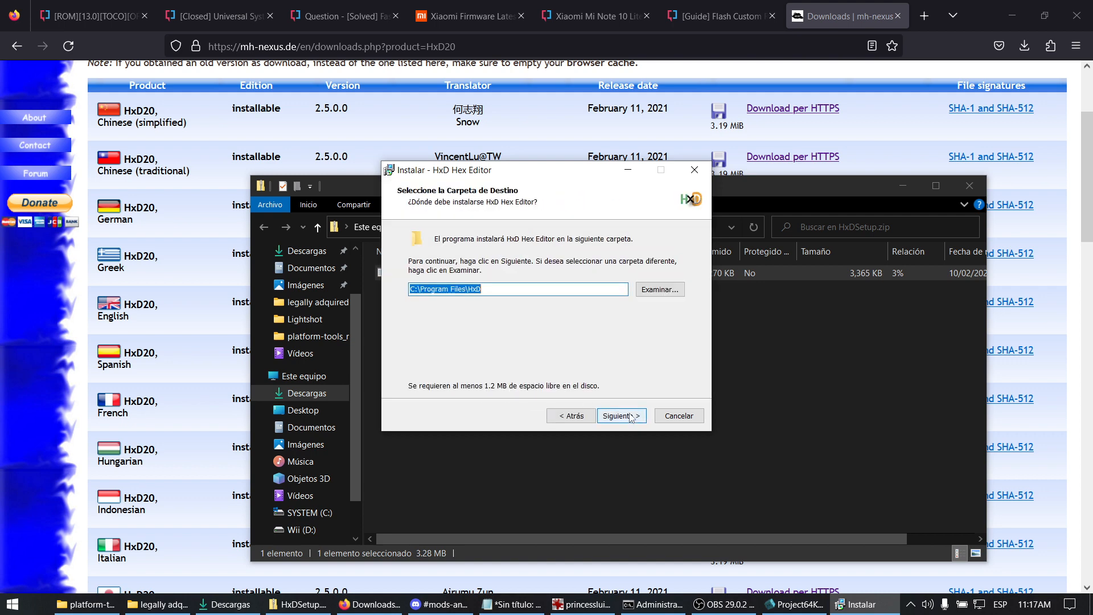
click(622, 416)
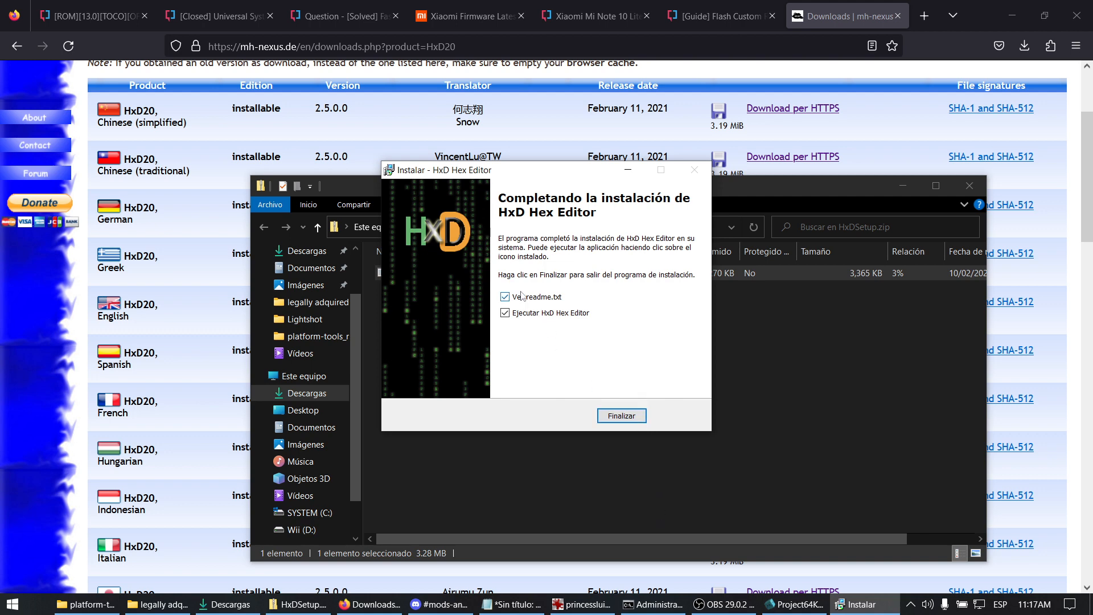
click(504, 296)
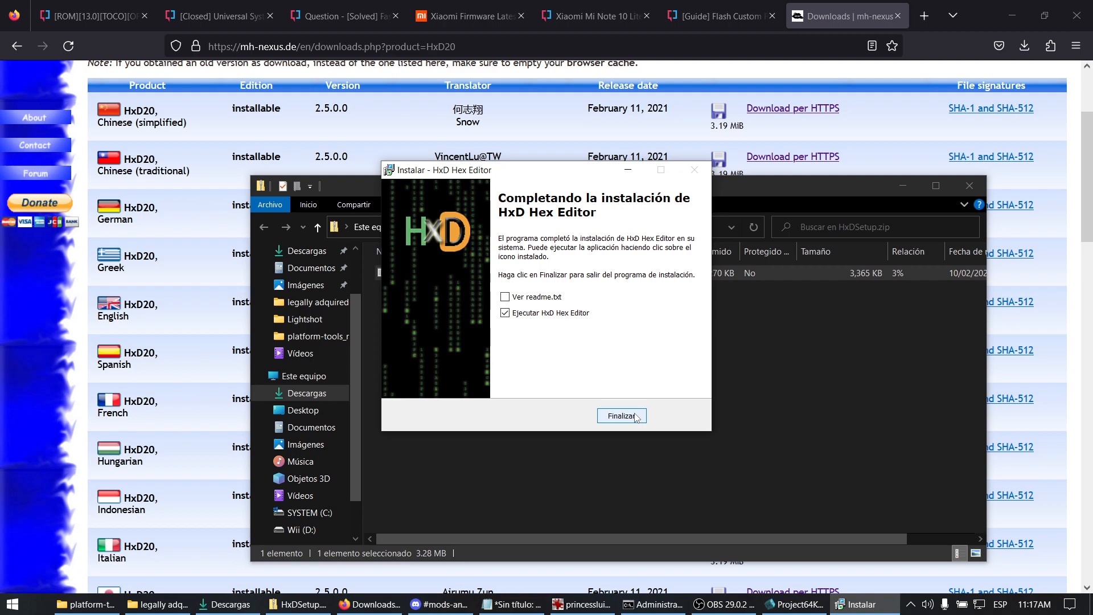
Finish setup, launch HxD and browse Archivo > Abrir into C:\roms\legally adquired roms
click(621, 415)
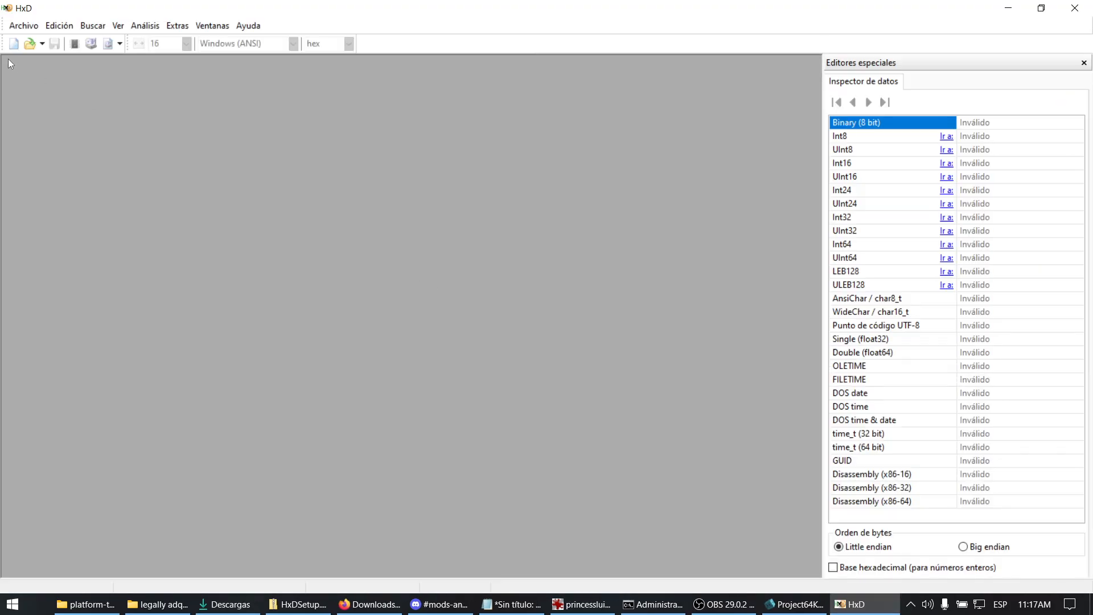
click(23, 25)
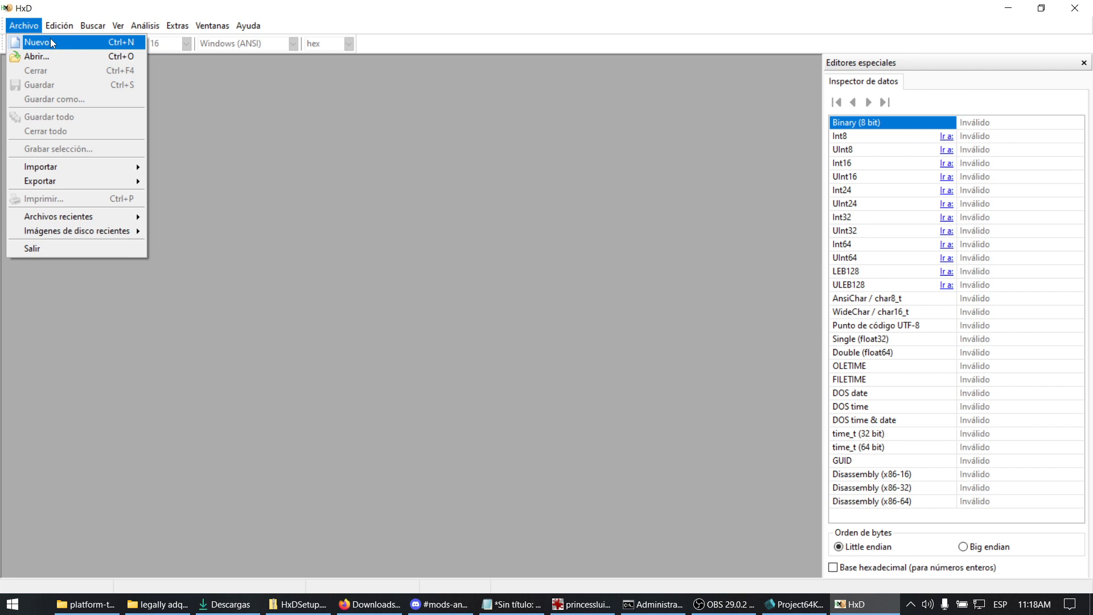
mouse_move(47, 43)
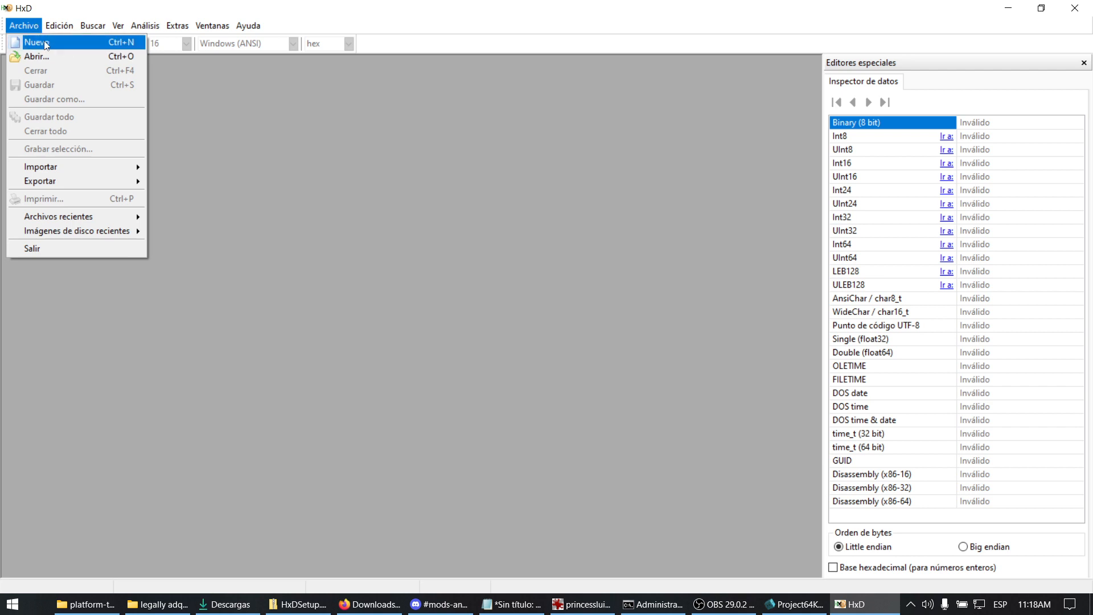
click(37, 56)
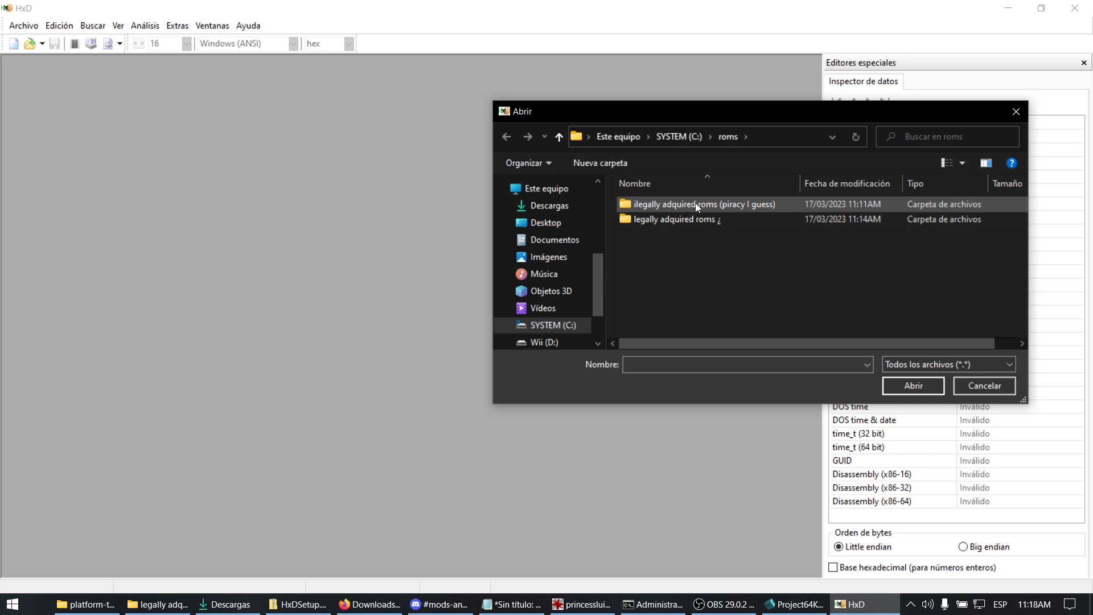
mouse_move(708, 210)
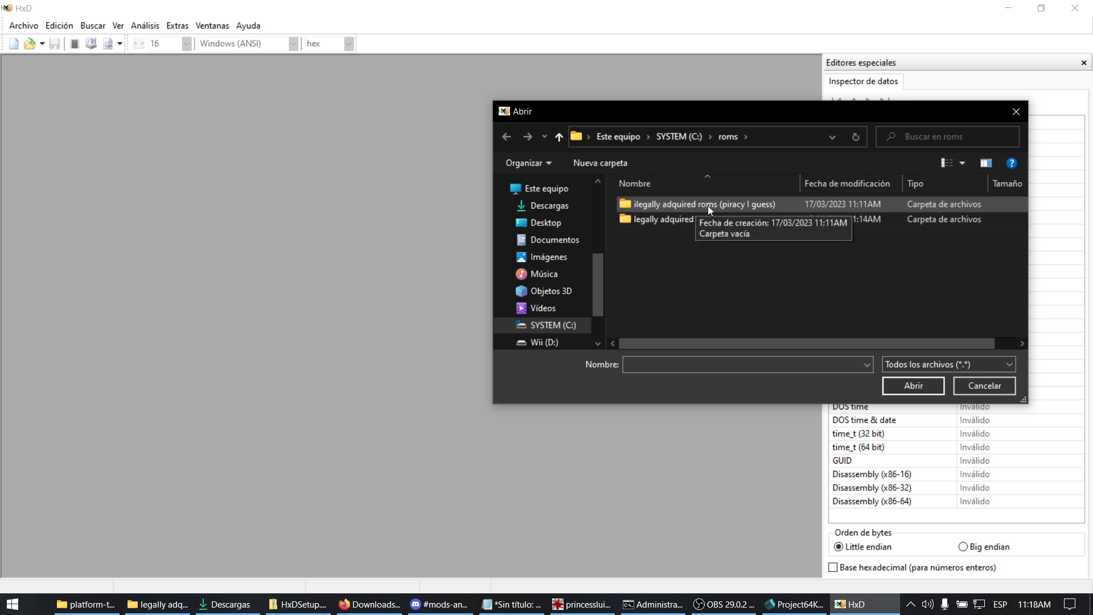
double_click(705, 204)
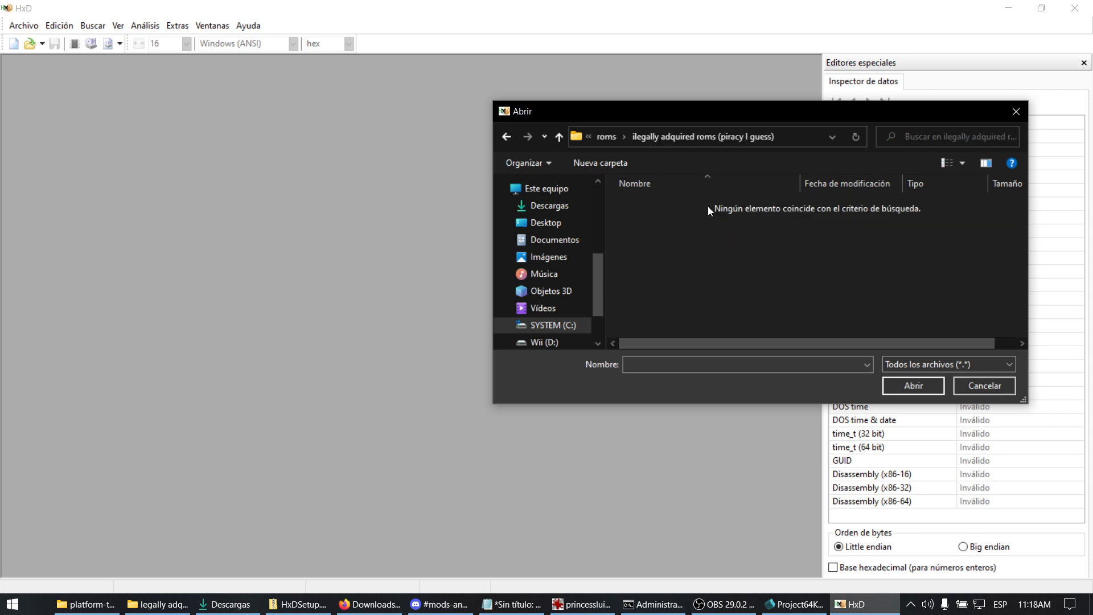
click(559, 137)
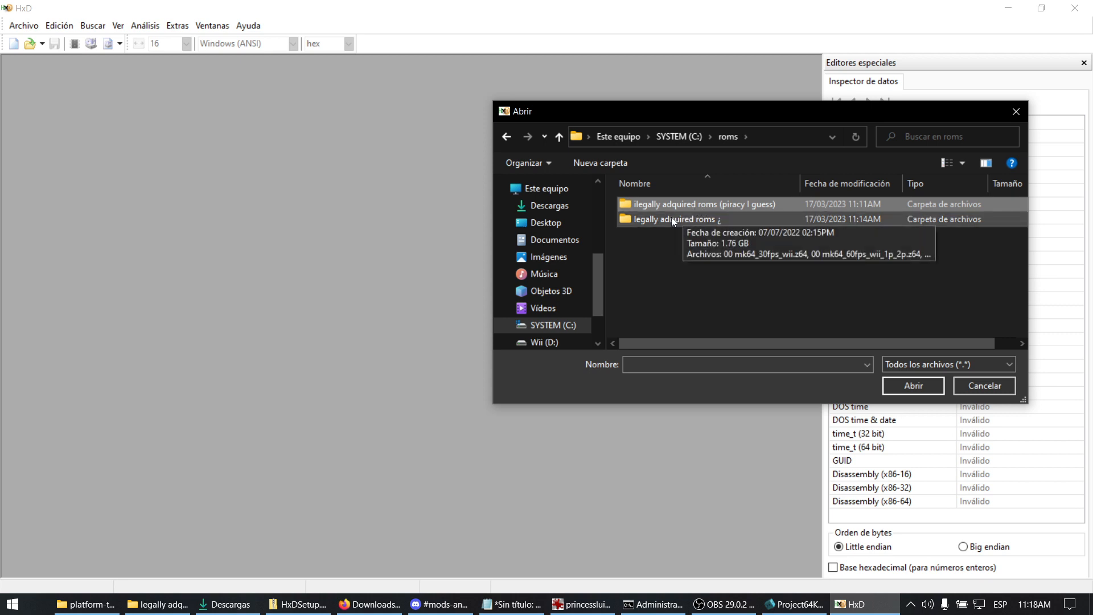
click(673, 220)
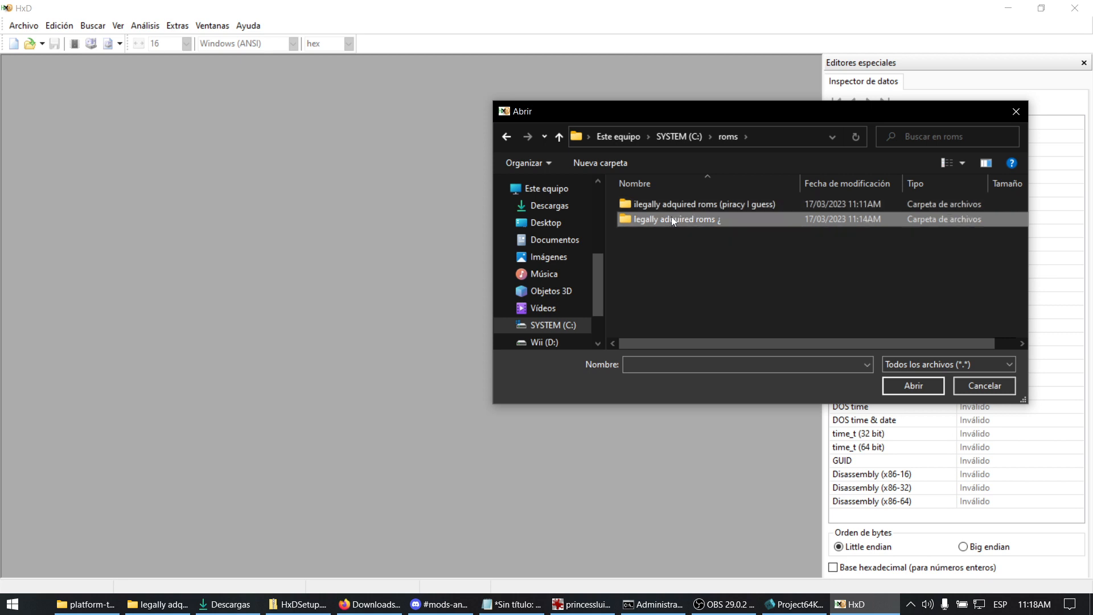
double_click(671, 220)
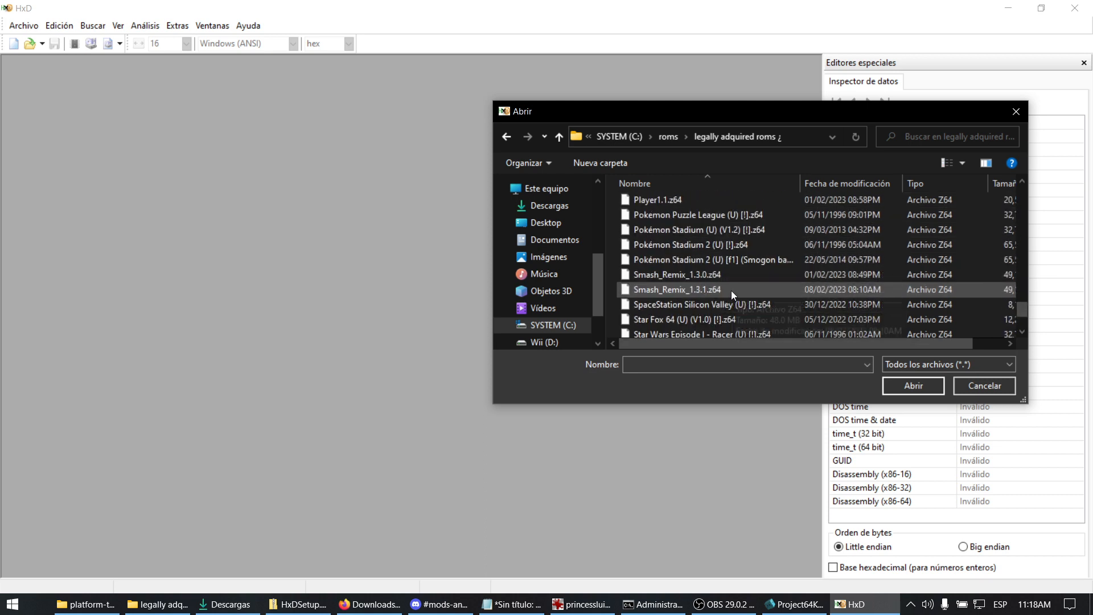
Load Smash_Remix_1.3.1.z64 and locate the SMASH REMIX header text at offset 0x20
click(677, 275)
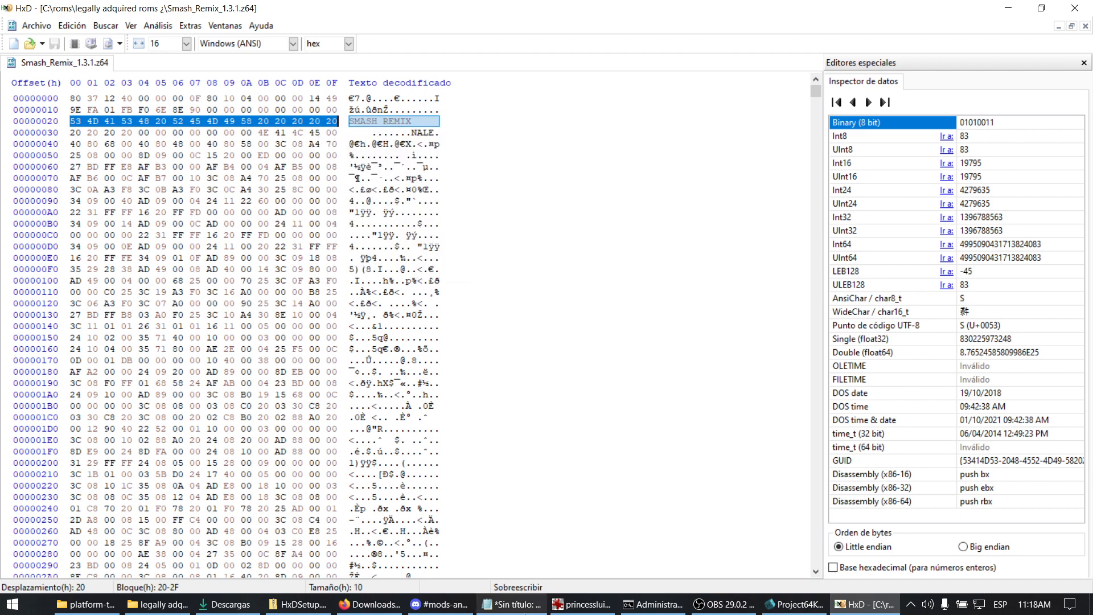
click(520, 603)
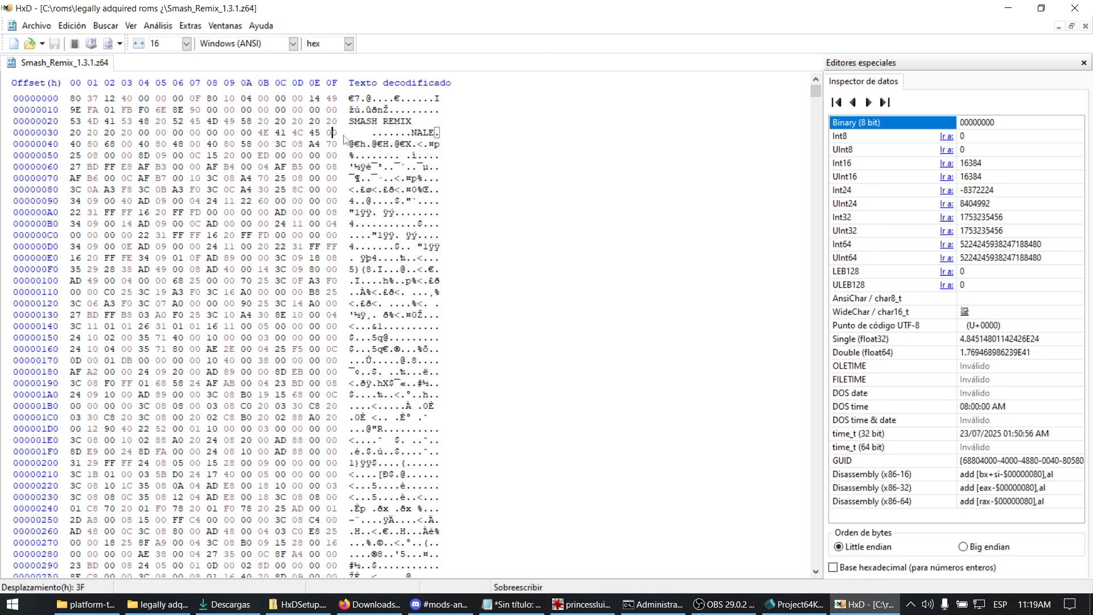
Overtype REMIX with BROTHERS in the decoded text, cancelling the file-size-change warning
click(178, 121)
text(BROTH)
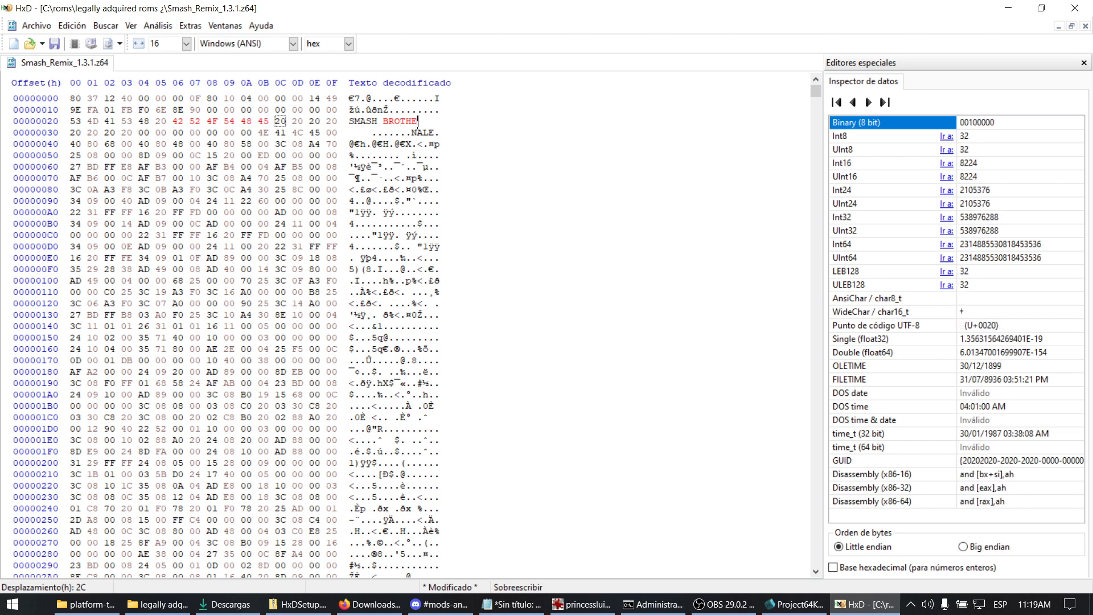
text(RS)
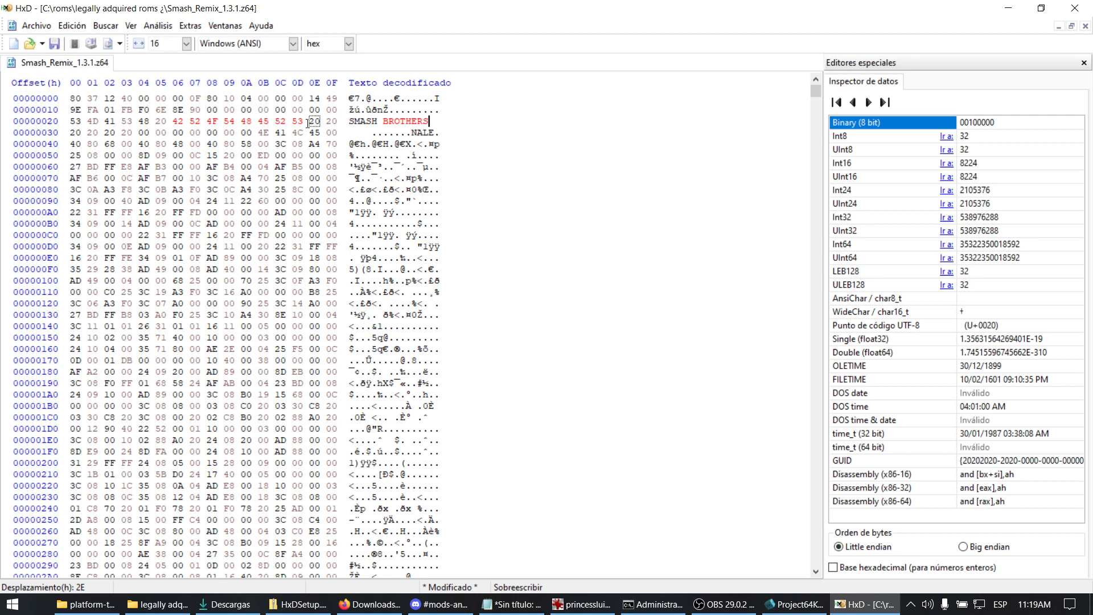
click(35, 25)
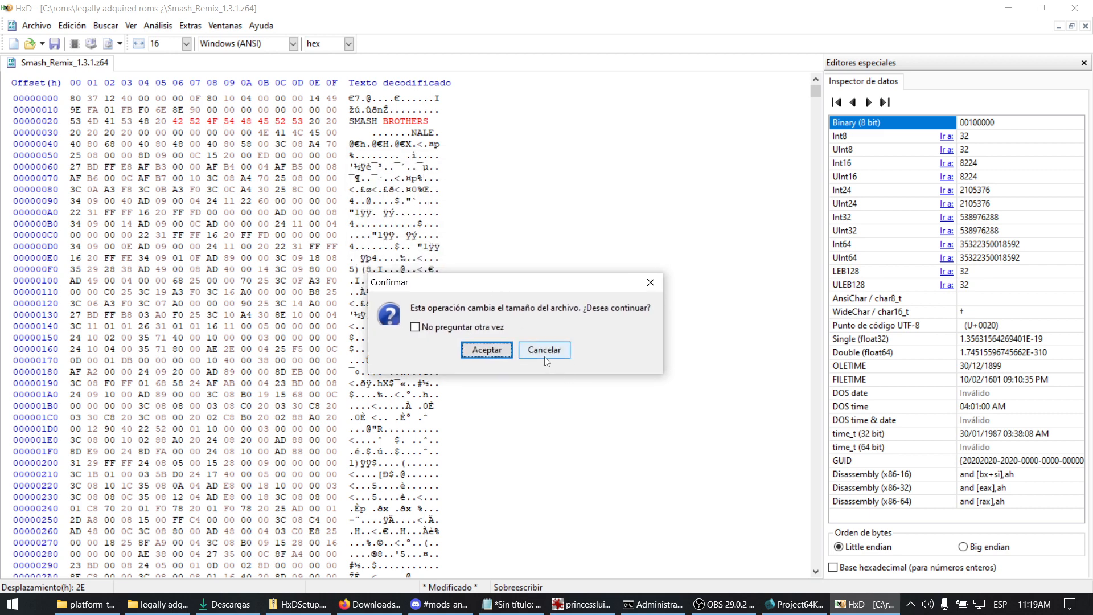
mouse_move(531, 354)
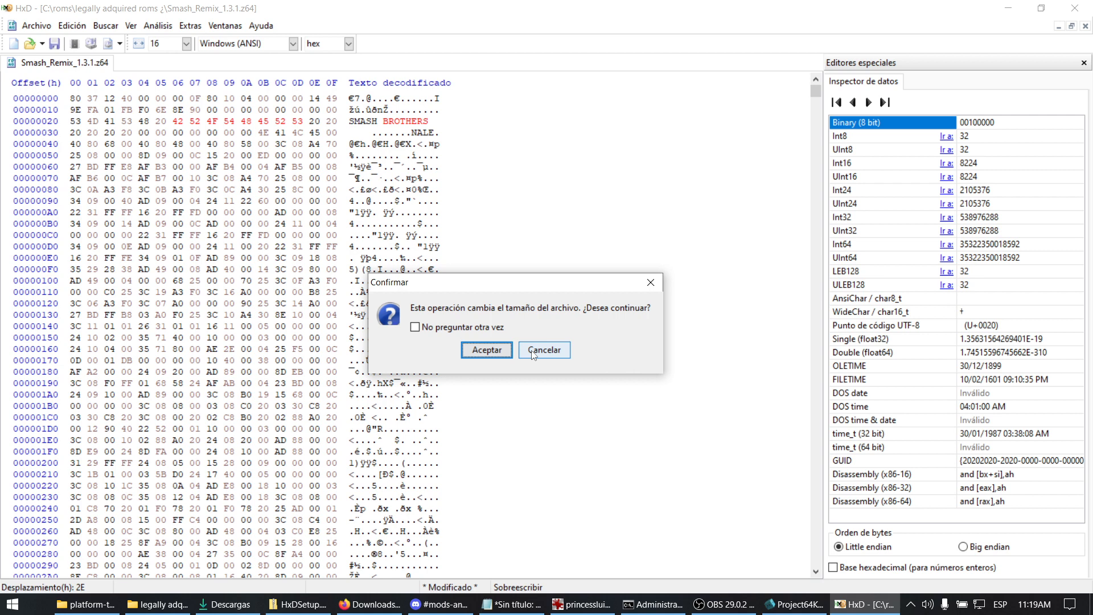
mouse_move(544, 356)
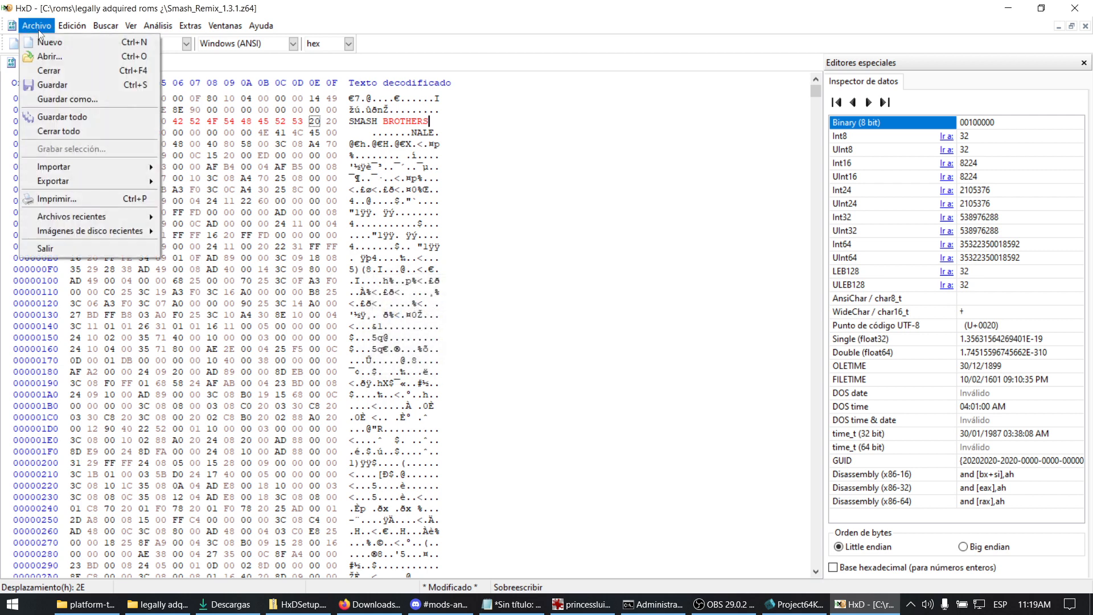
Save the edited ROM as Smash_Remix_1.3.1_SMASH_BROTHERS.z64 via Guardar como
click(66, 99)
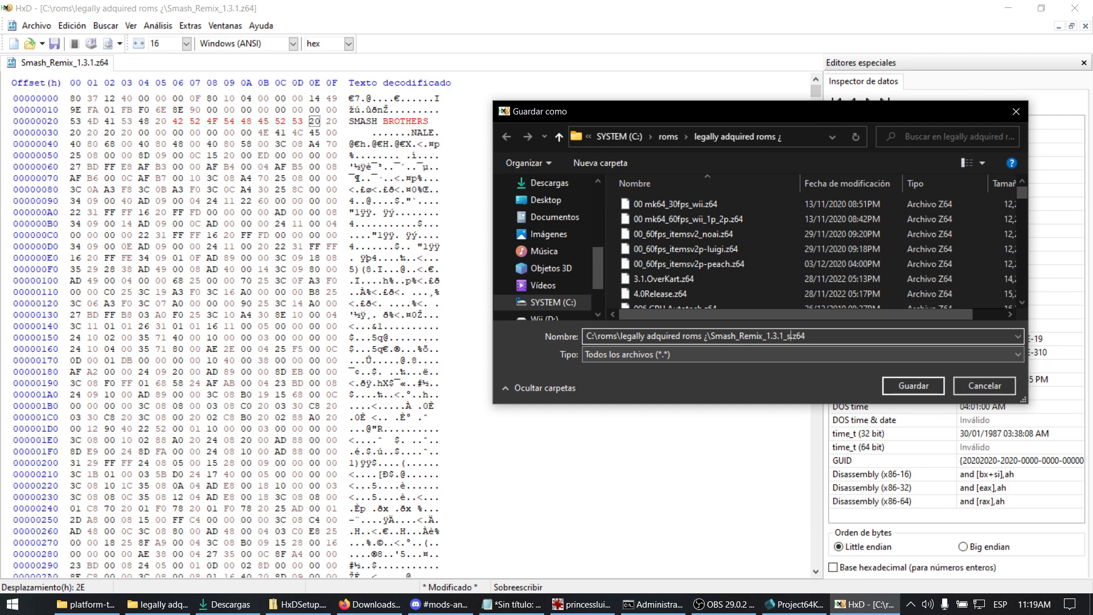
text(SMASH_BROTHERS)
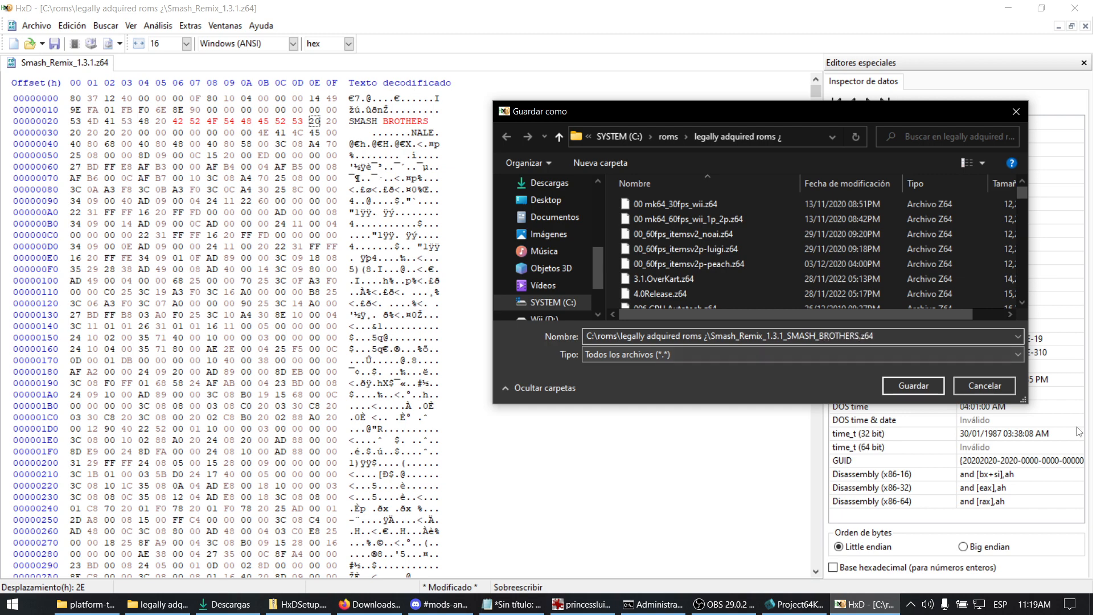
click(913, 384)
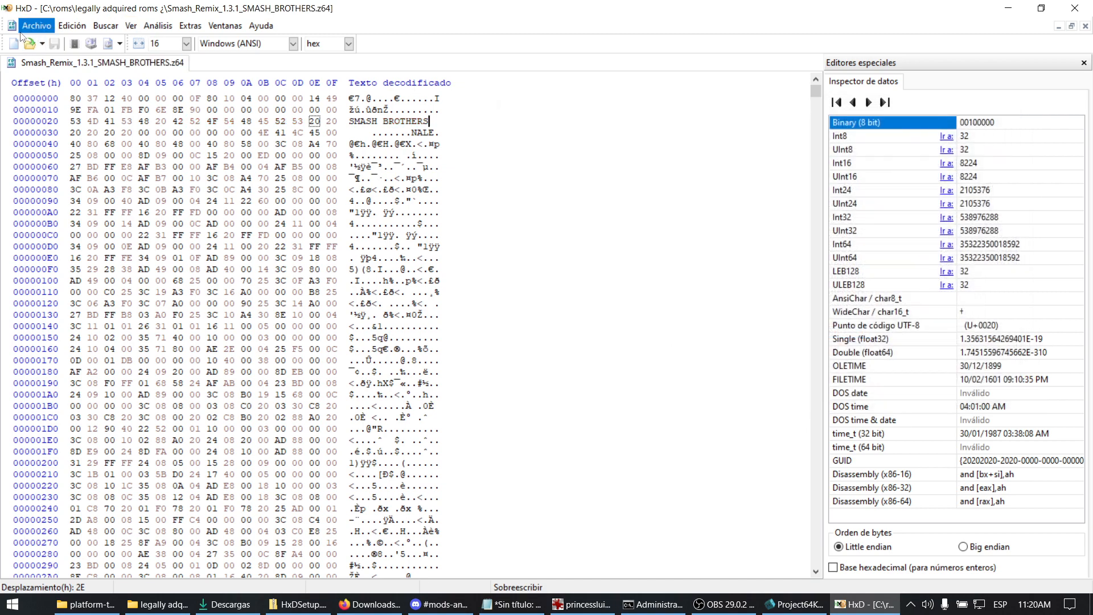
Close the edited ROM and browse the open dialog to Super Smash Bros. (U) [!].z64
click(37, 25)
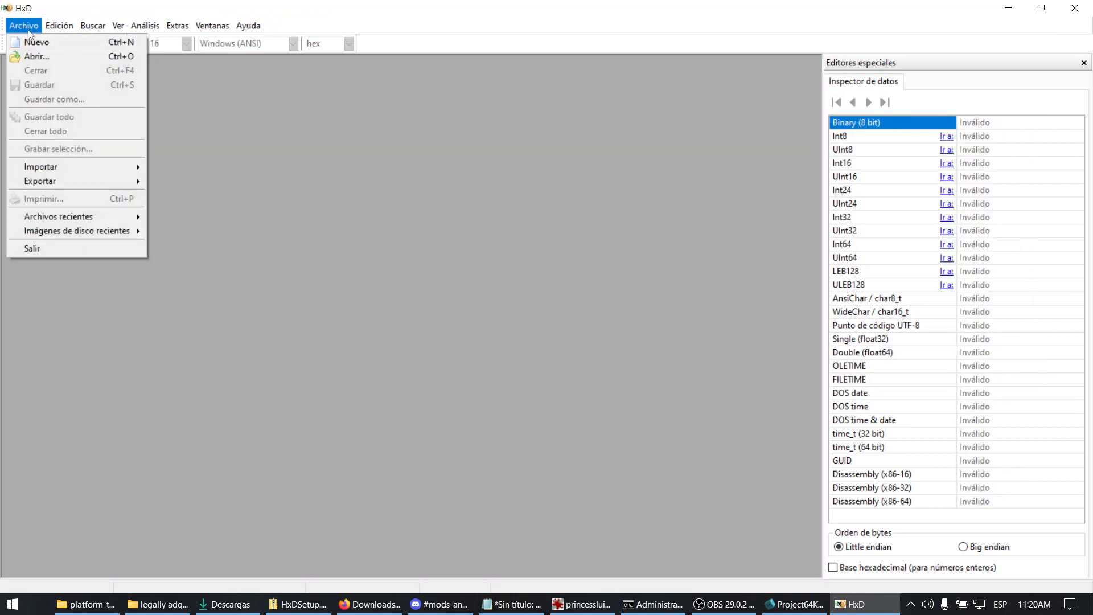
click(36, 56)
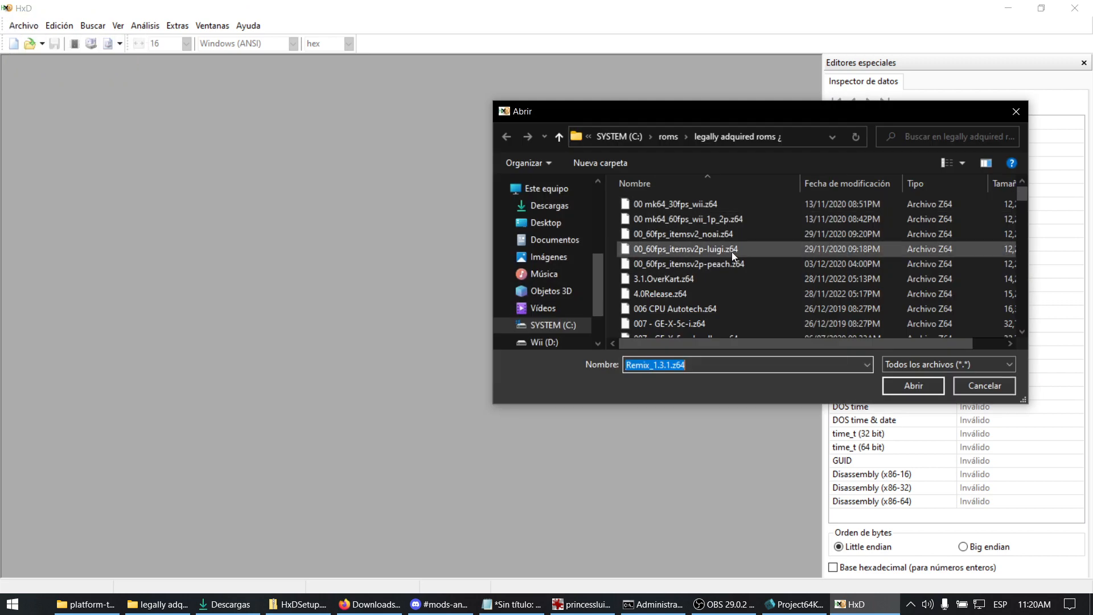
scroll(down, 3)
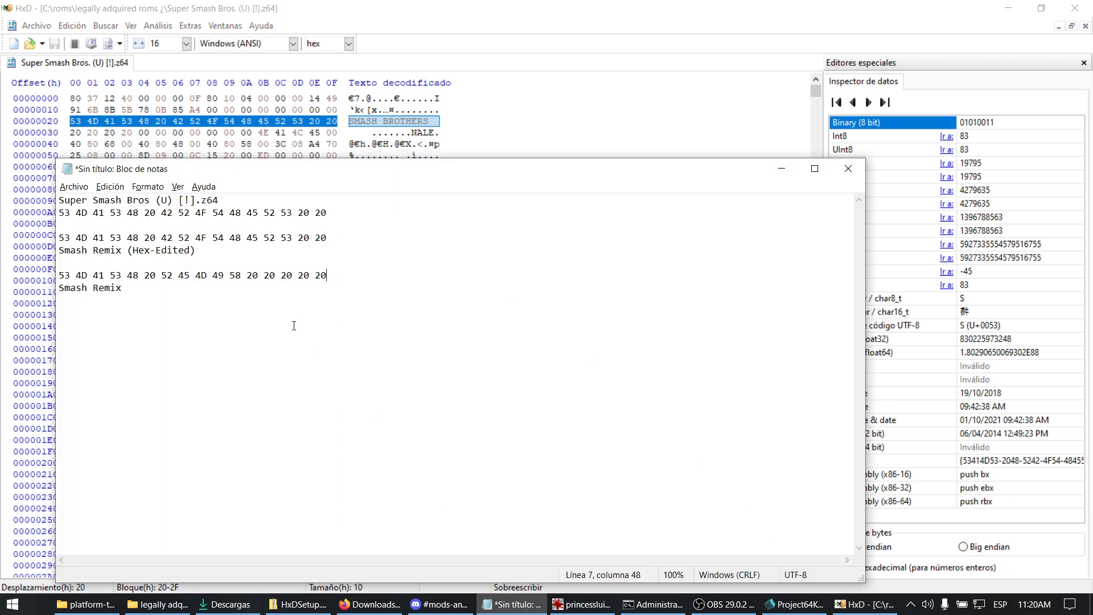
Paste the original ROM's header bytes over the first hex line in the Notepad notes, then return to HxD's Abrir dialog
triple_click(170, 212)
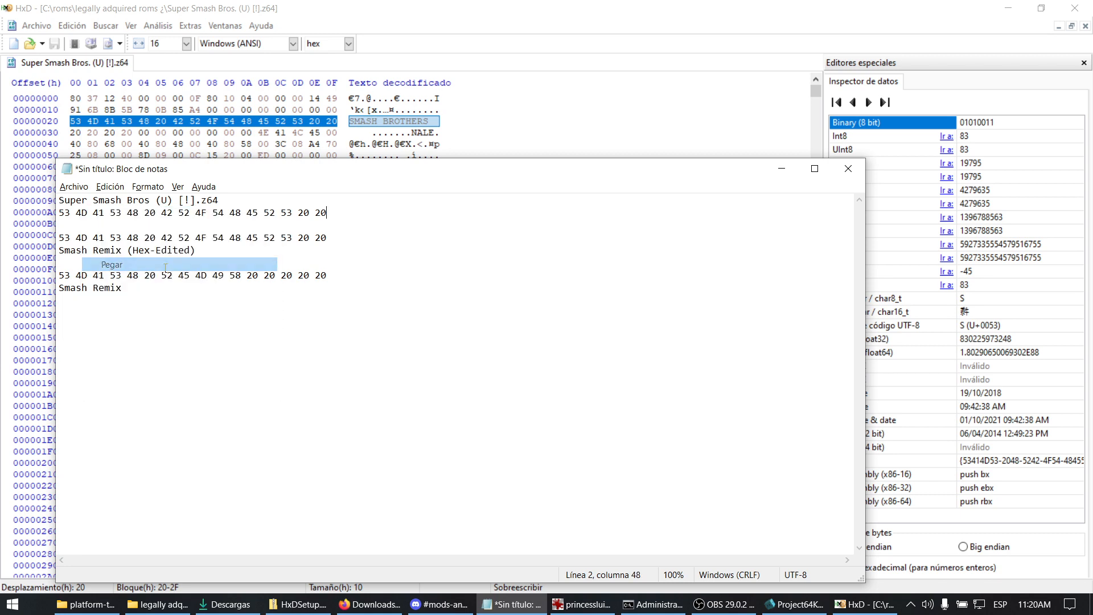
click(35, 26)
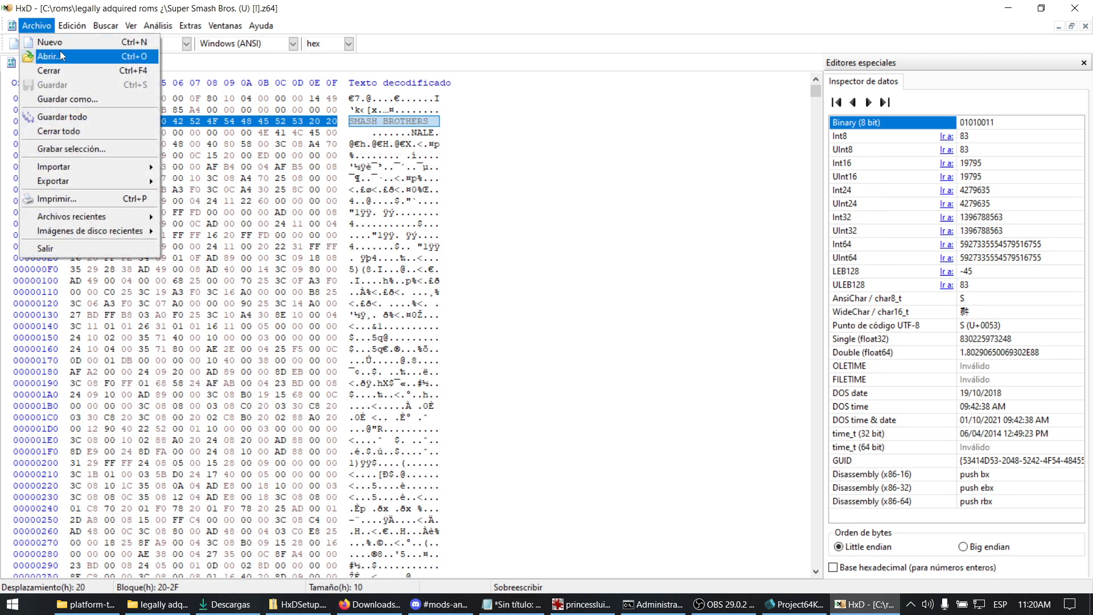
click(48, 57)
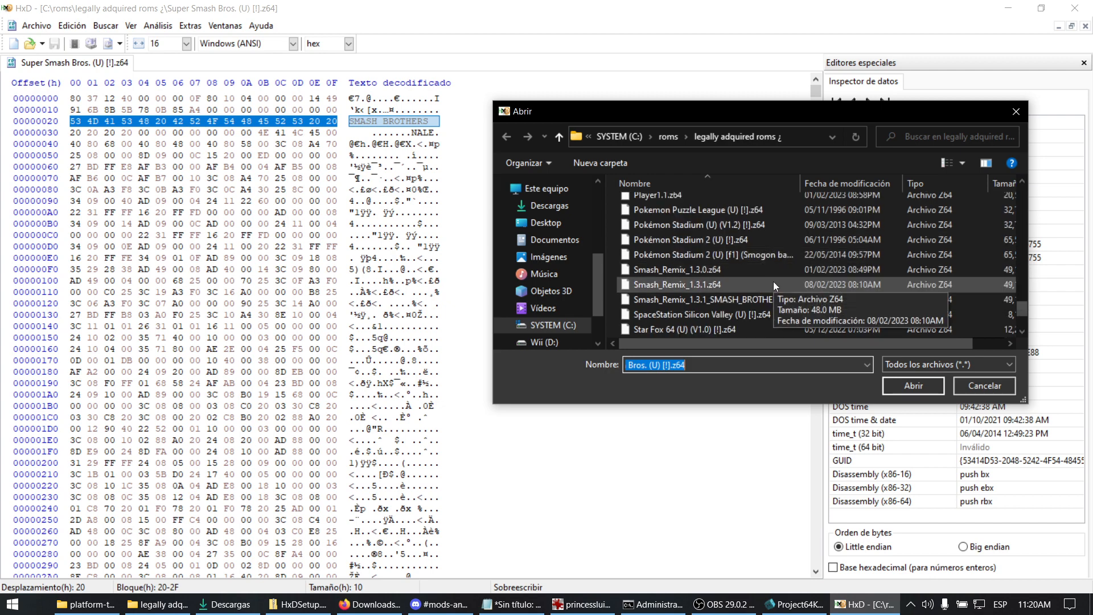
Load Smash_Remix_1.3.1_SMASH_BROTHERS.z64 in a second tab beside the original ROM
click(913, 384)
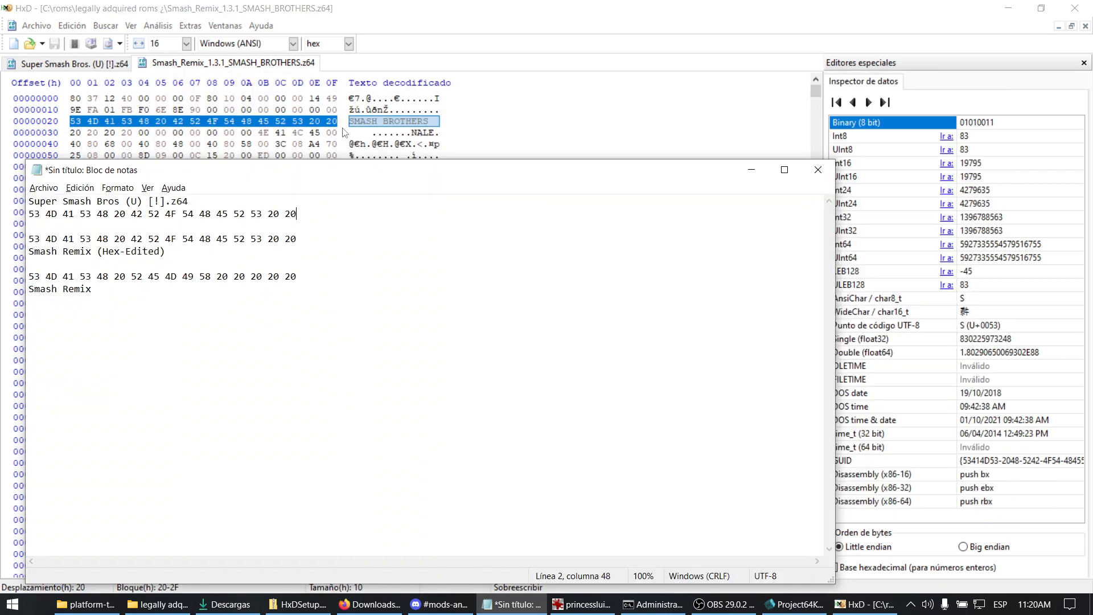
mouse_move(371, 138)
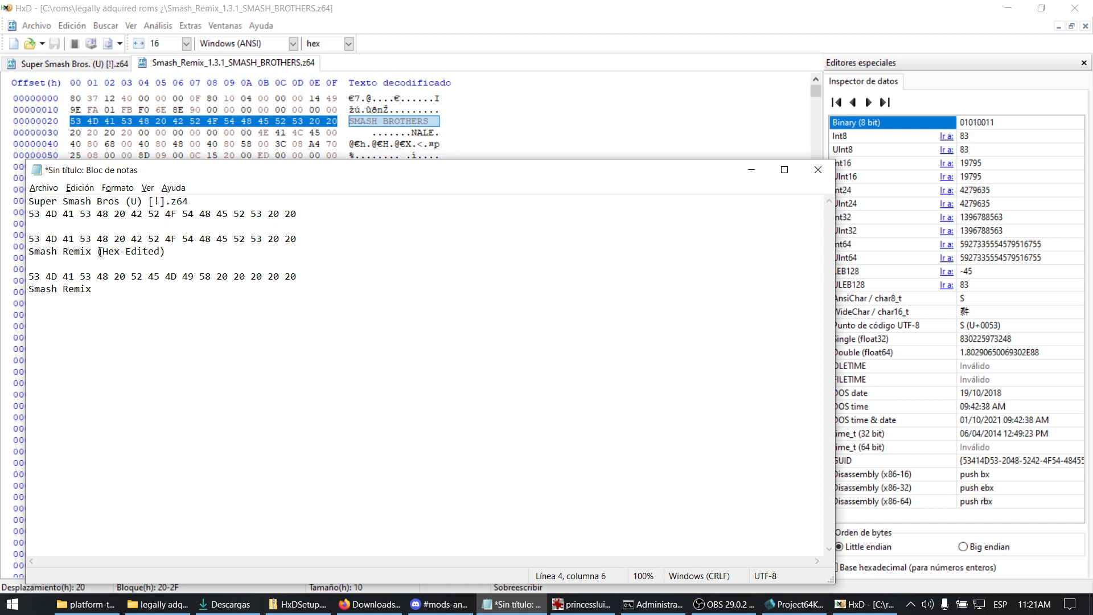
triple_click(91, 251)
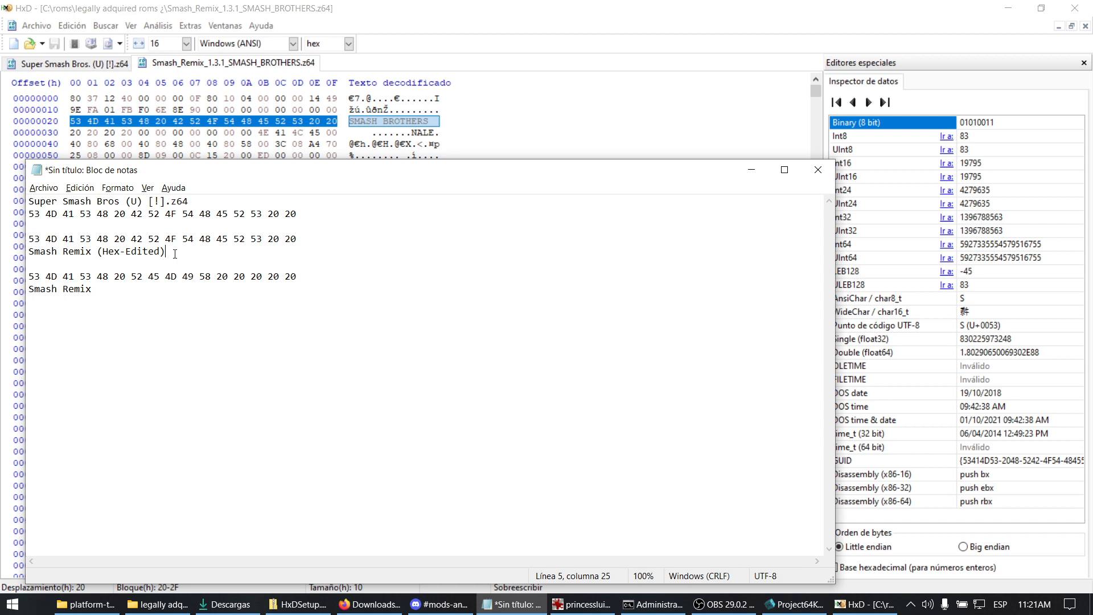
mouse_move(239, 258)
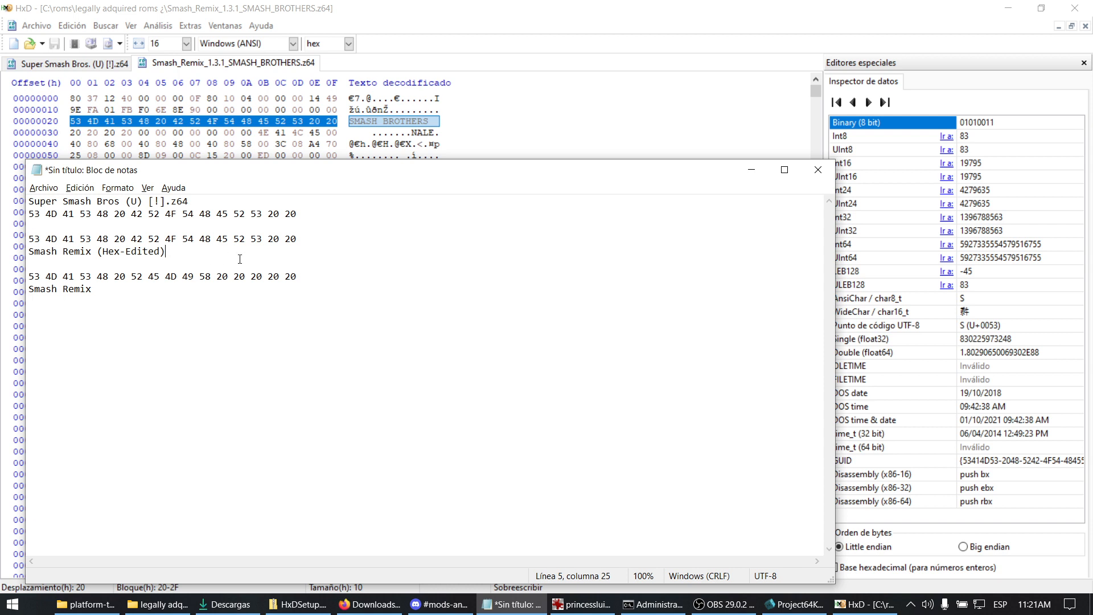
mouse_move(352, 197)
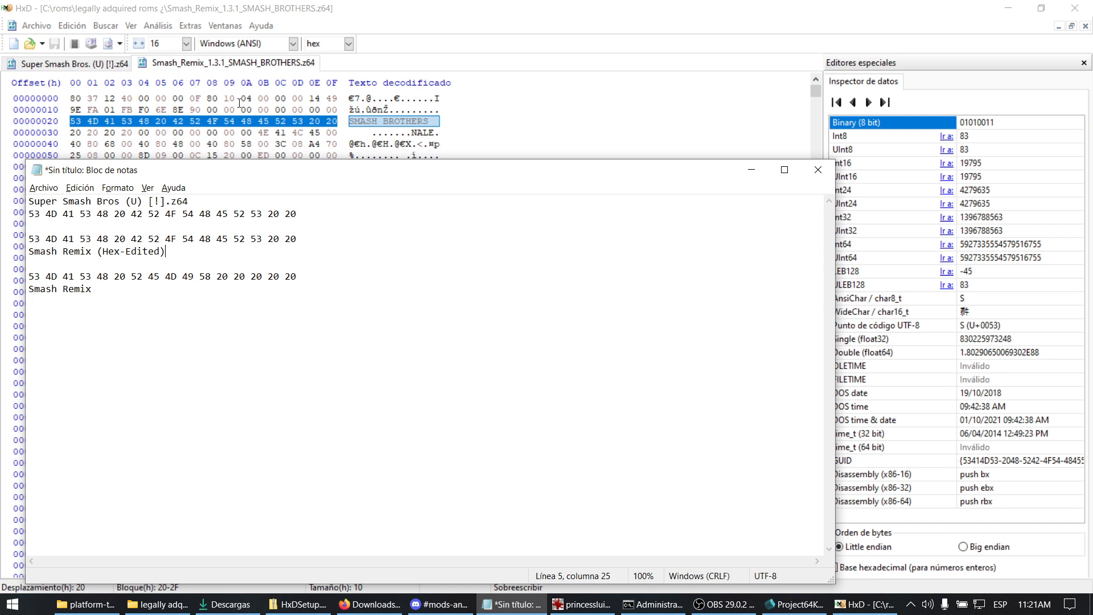
mouse_move(327, 251)
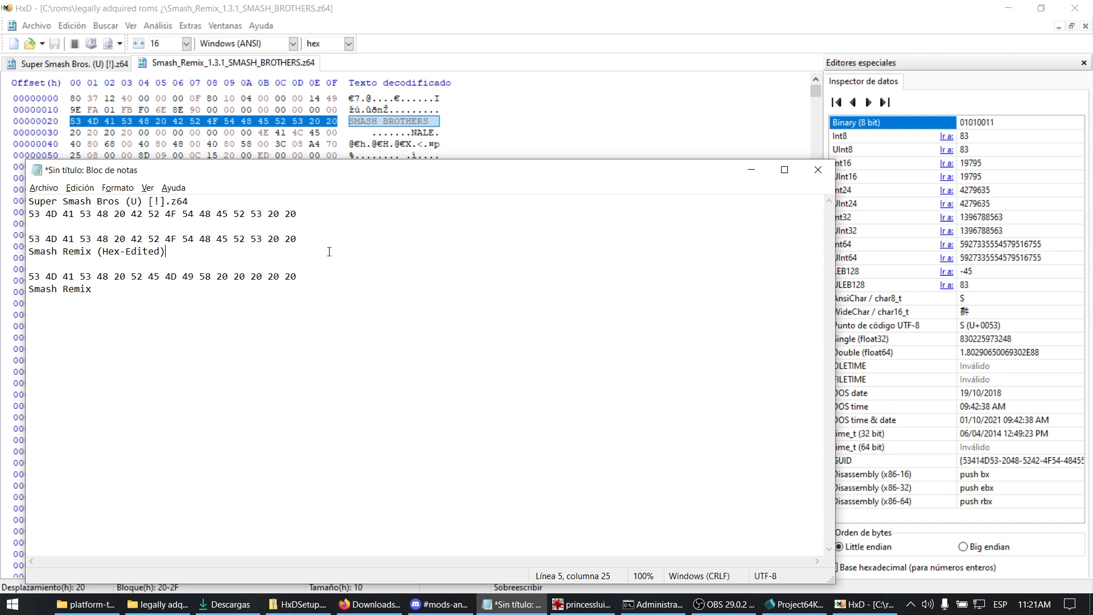